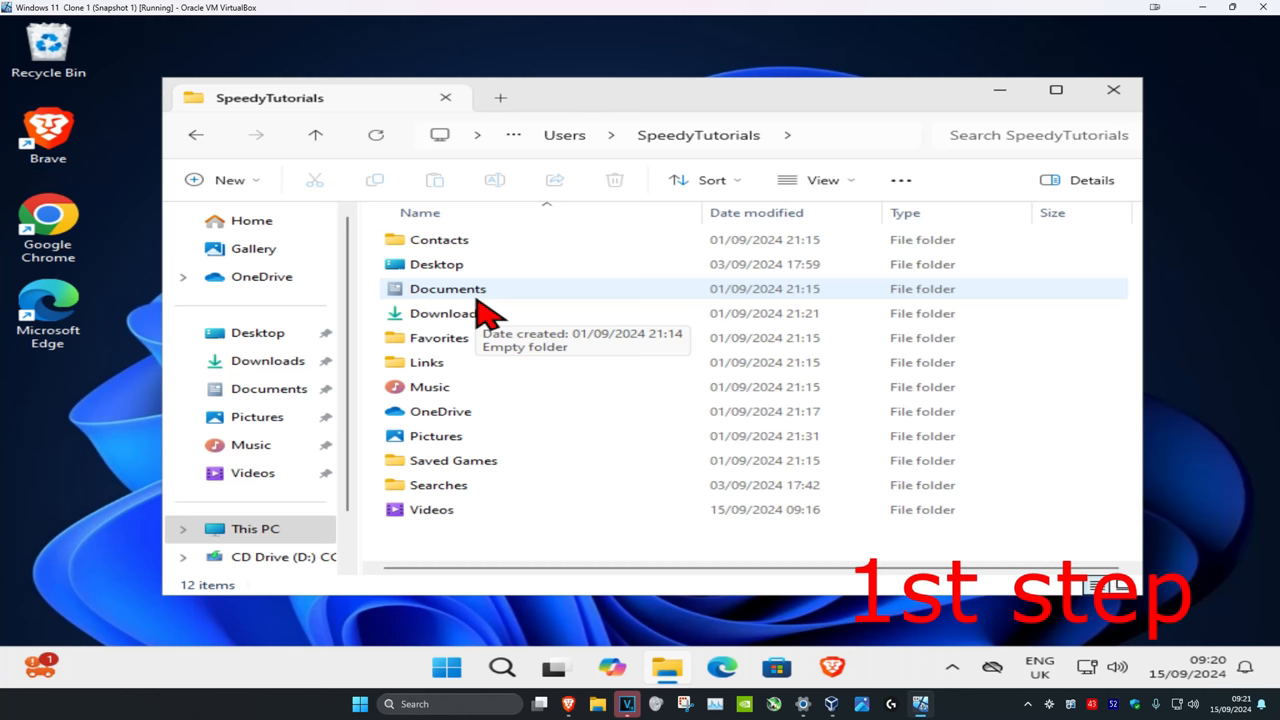
Step: Search Windows for 'file explorer options' and open the File Explorer Options dialog
{"action": "left_click", "coordinate": [1113, 89]}
{"action": "type", "text": "file explorer opt"}
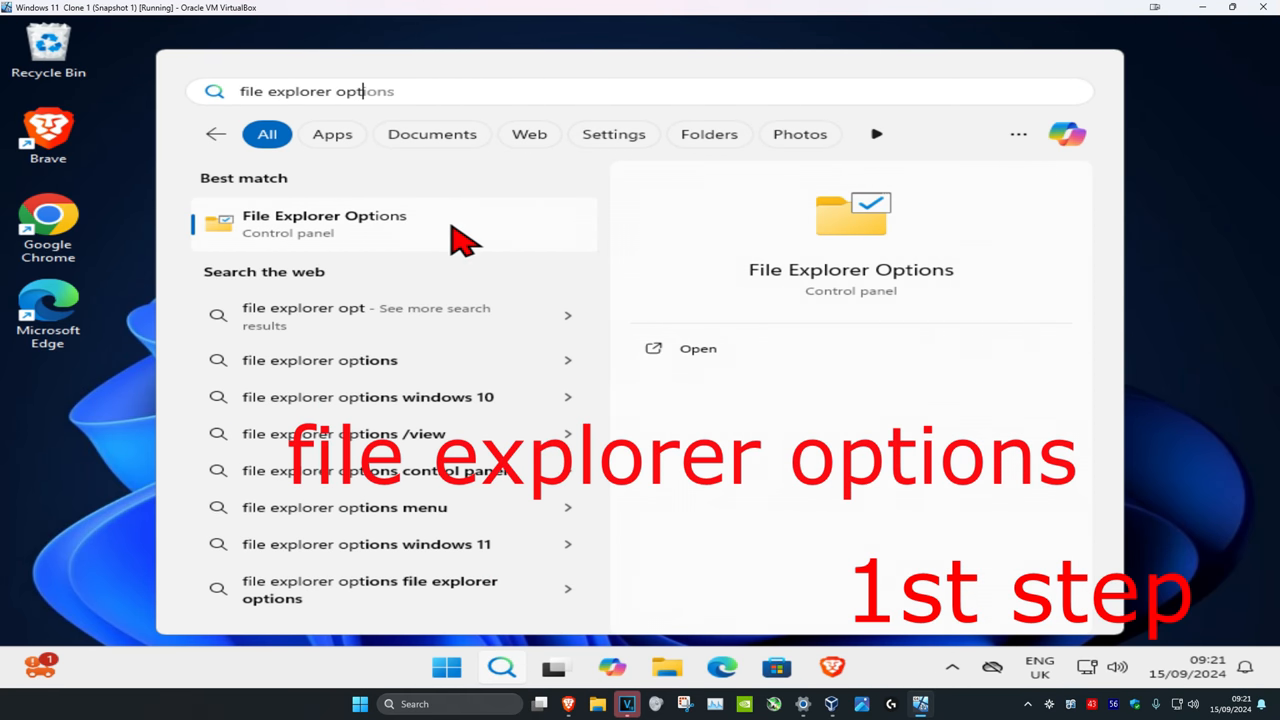
{"action": "left_click", "coordinate": [324, 223]}
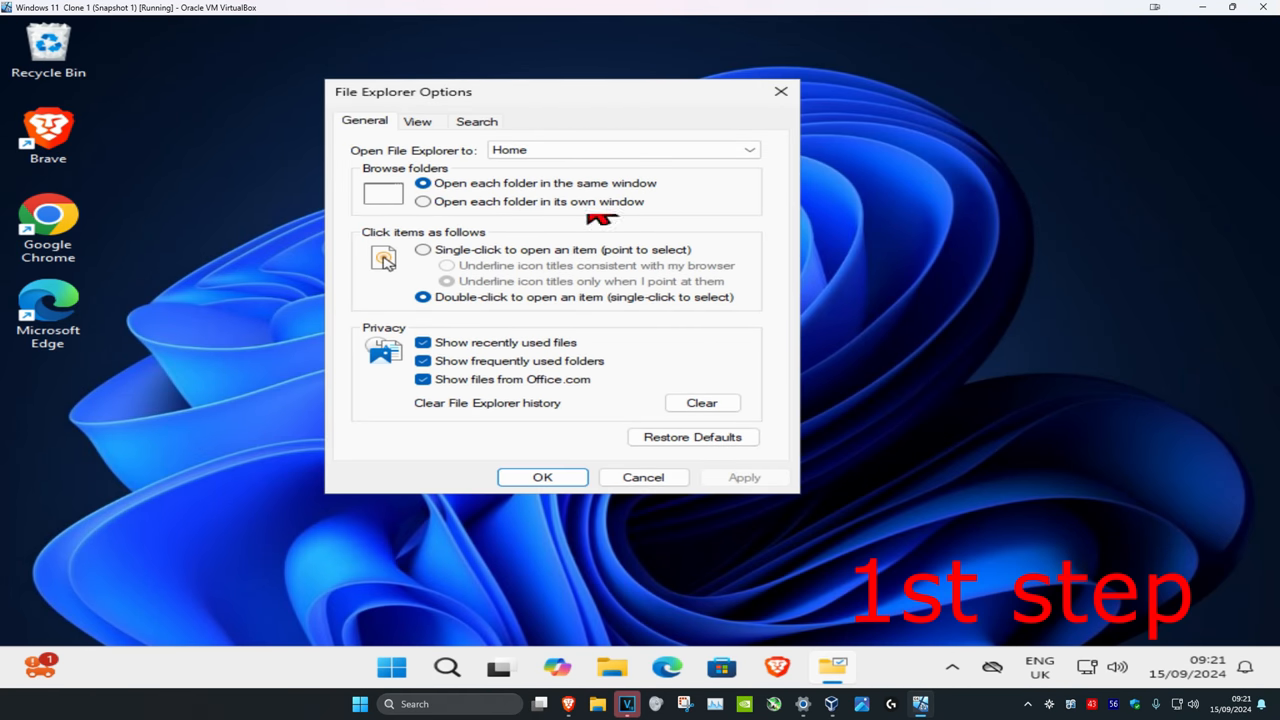
Step: Enable 'Show hidden files, folders, and drives' on the View tab and confirm
{"action": "left_click", "coordinate": [416, 121]}
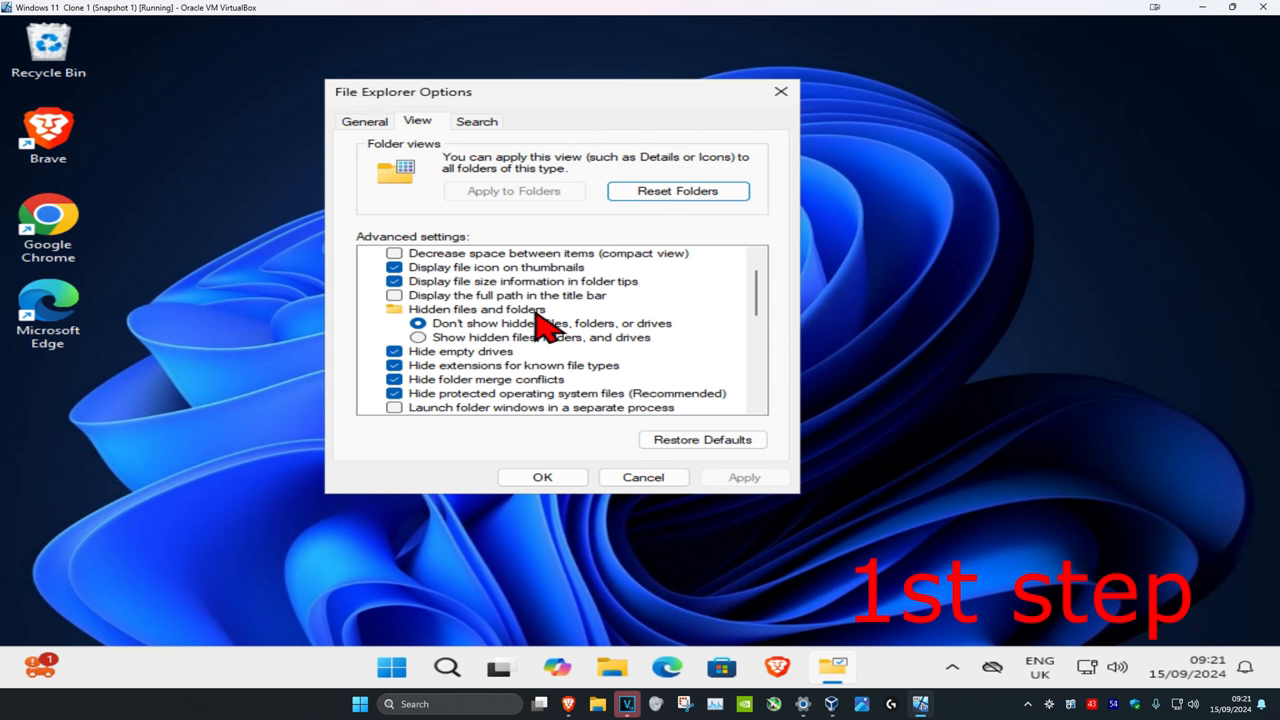
{"action": "mouse_move", "coordinate": [585, 360]}
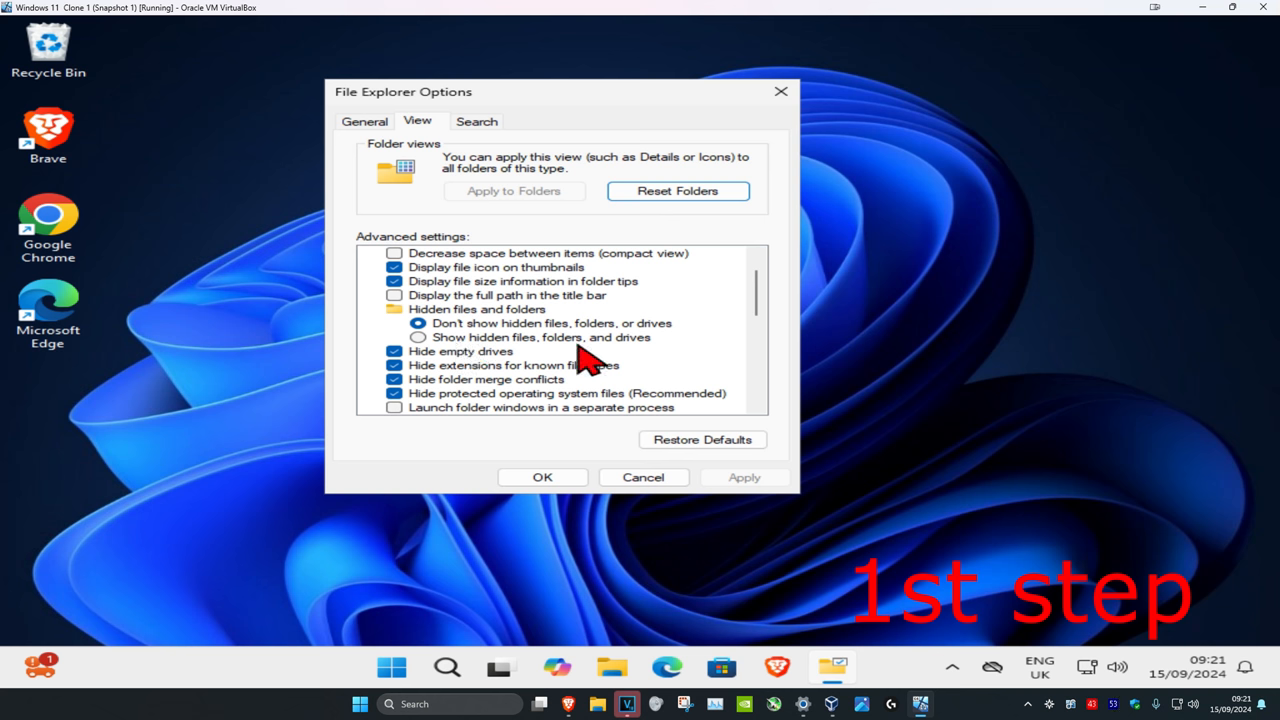
{"action": "left_click", "coordinate": [418, 337]}
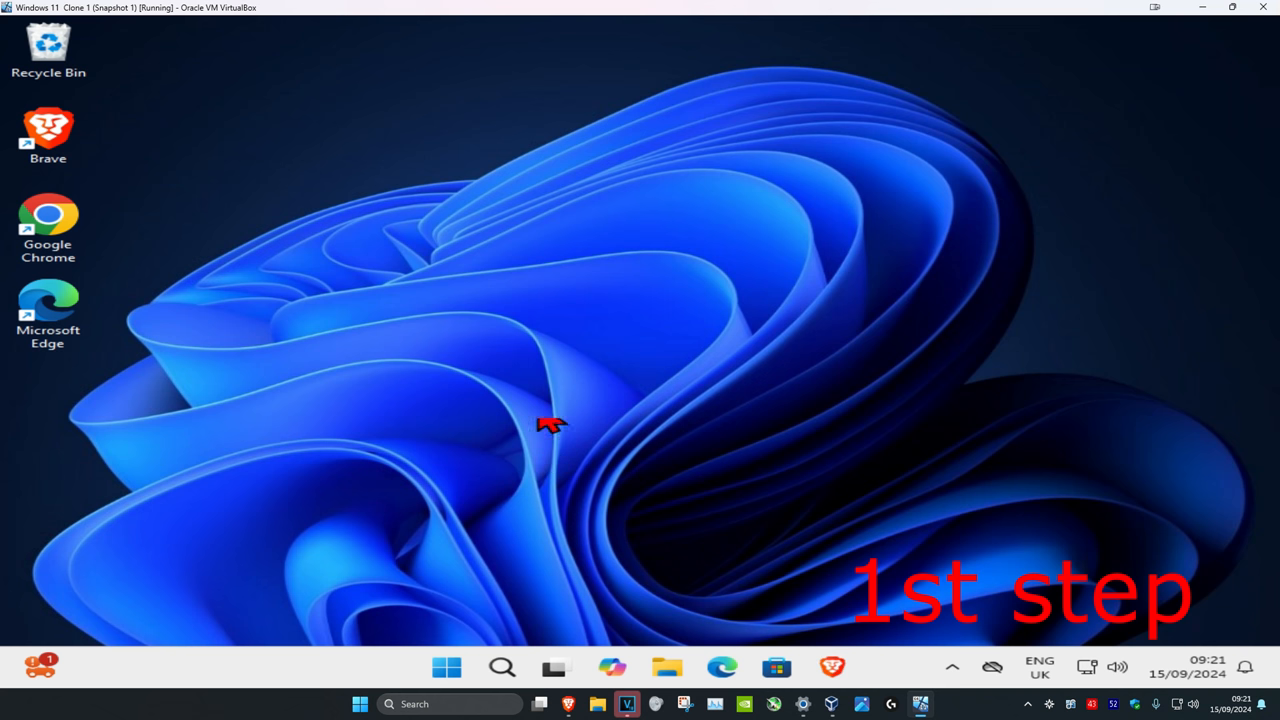
{"action": "left_click", "coordinate": [501, 667]}
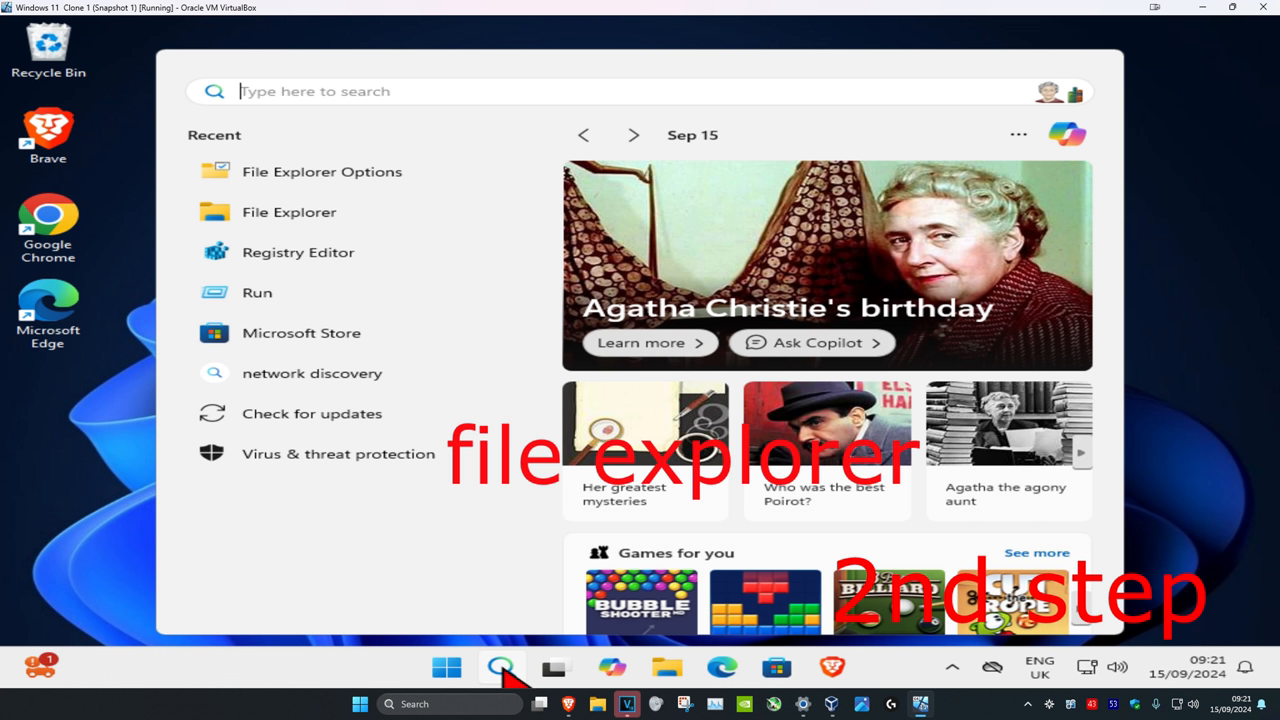
Step: Browse in File Explorer through This PC, Local Disk (C:) and Users to SpeedyTutorials
{"action": "left_click", "coordinate": [289, 212]}
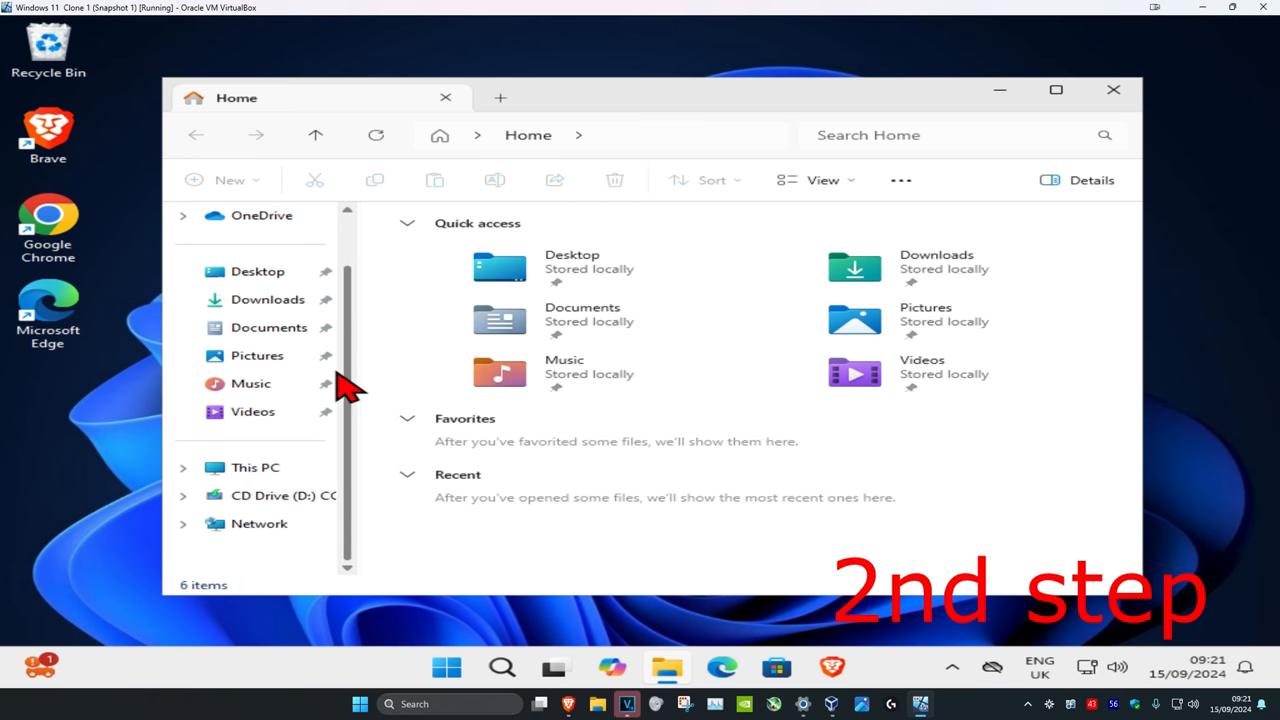
{"action": "left_click", "coordinate": [255, 467]}
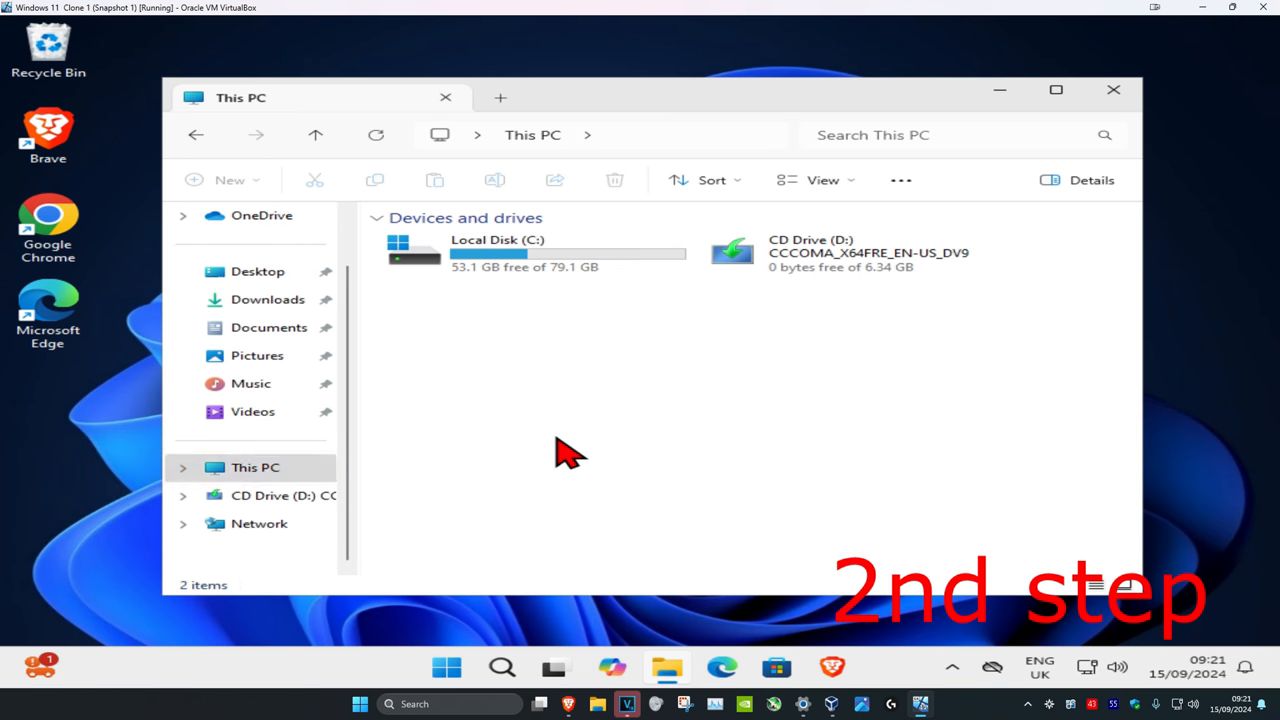
{"action": "mouse_move", "coordinate": [510, 245]}
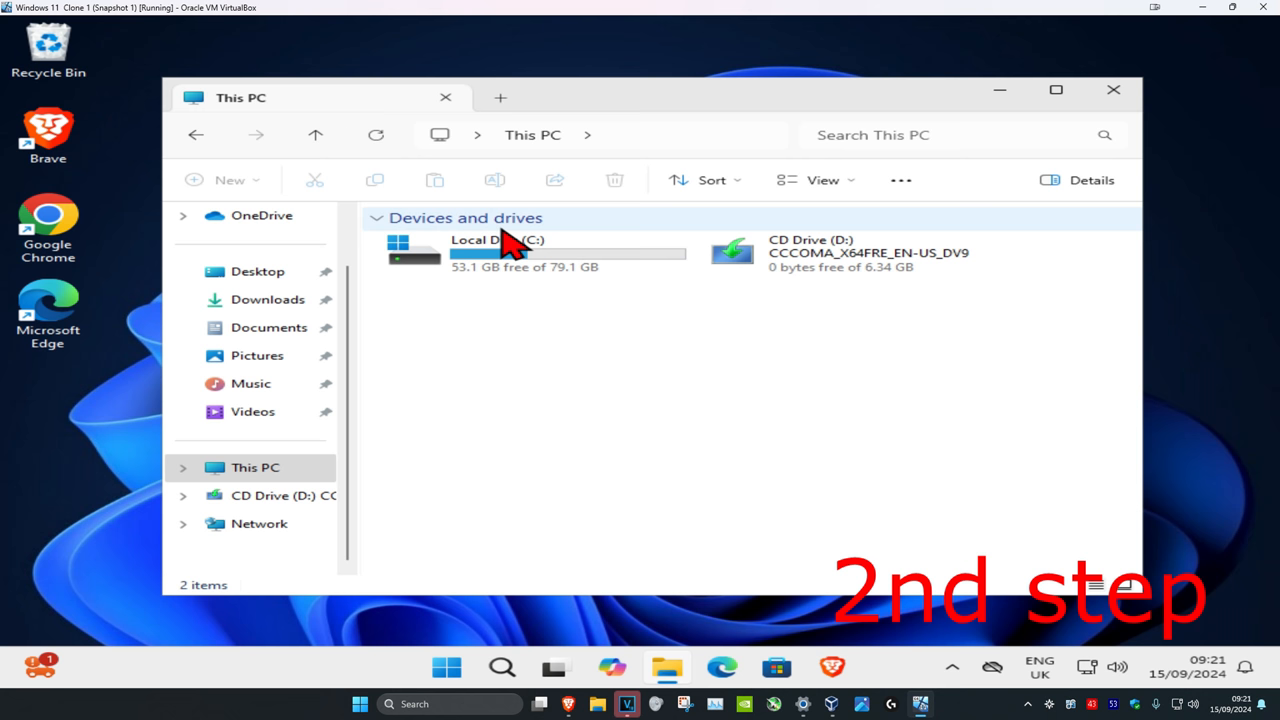
{"action": "double_click", "coordinate": [497, 248]}
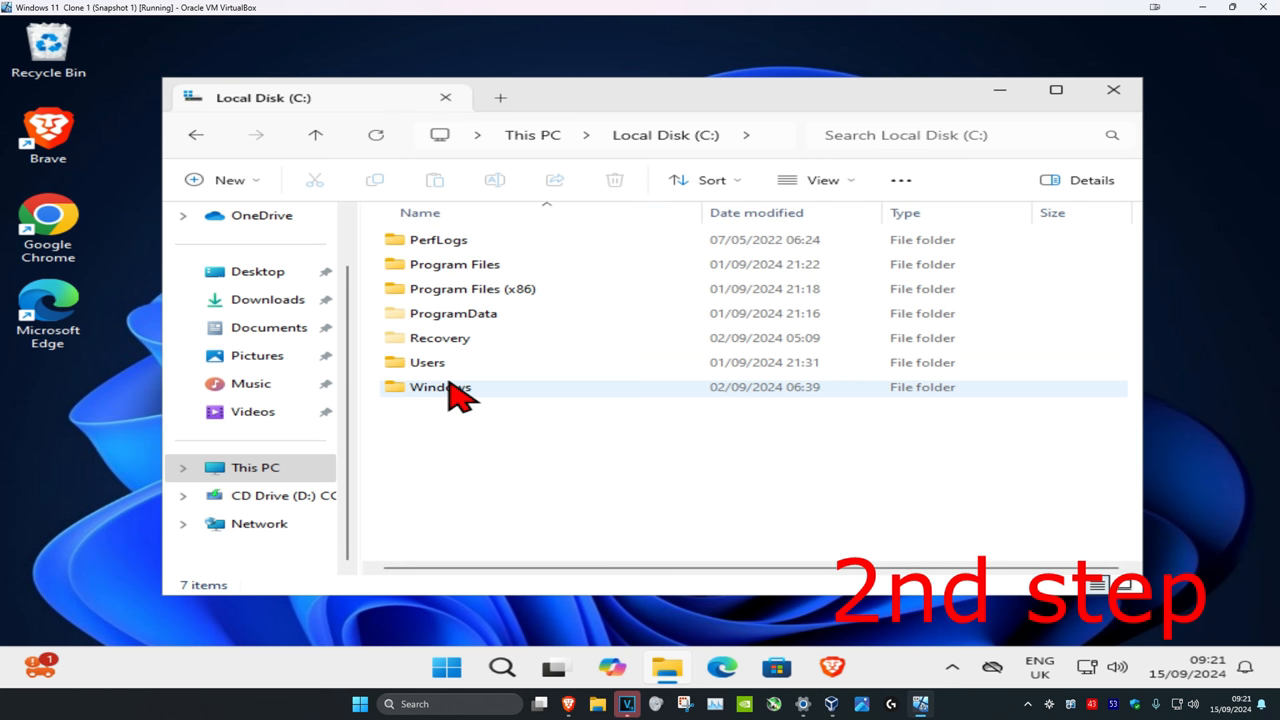
{"action": "double_click", "coordinate": [427, 362]}
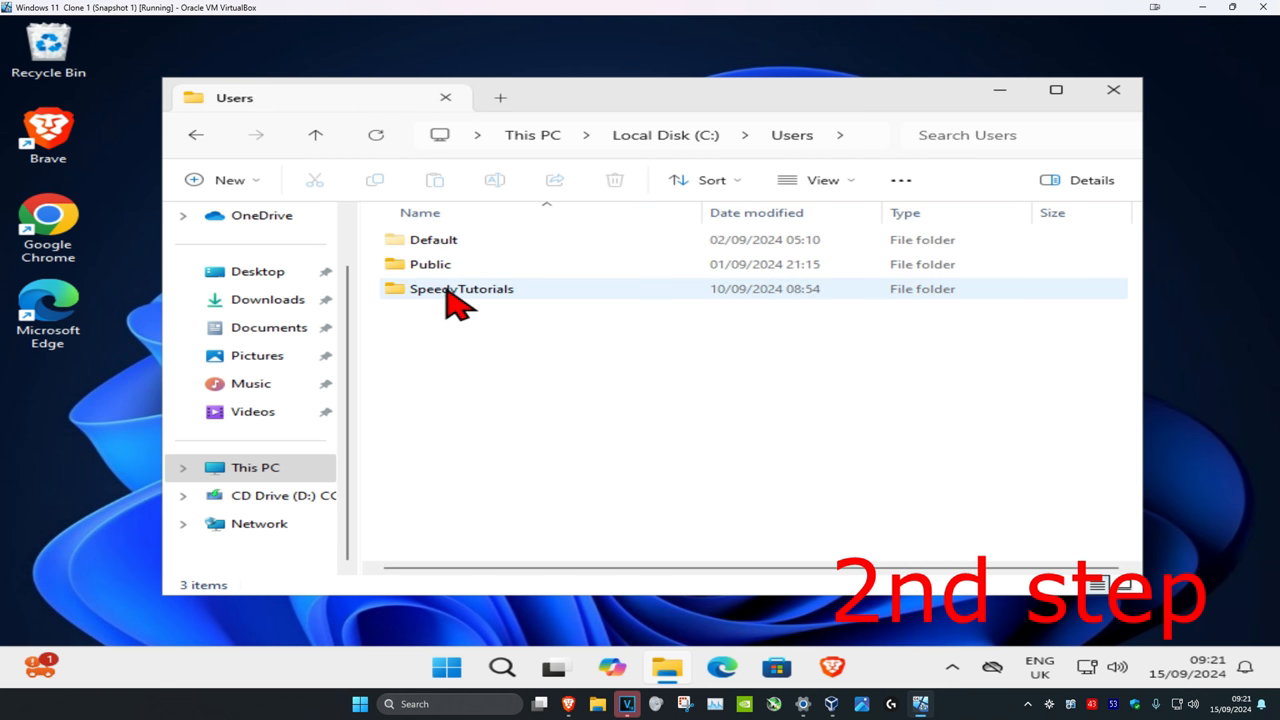
{"action": "double_click", "coordinate": [461, 289]}
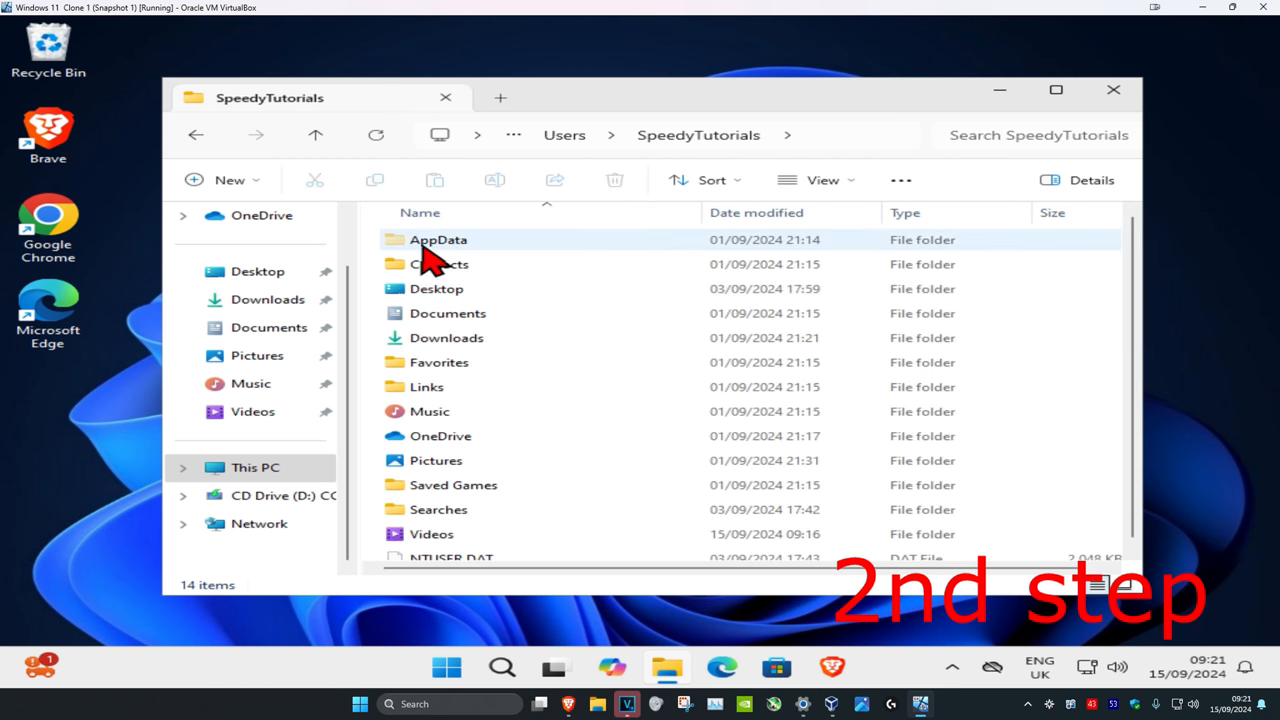